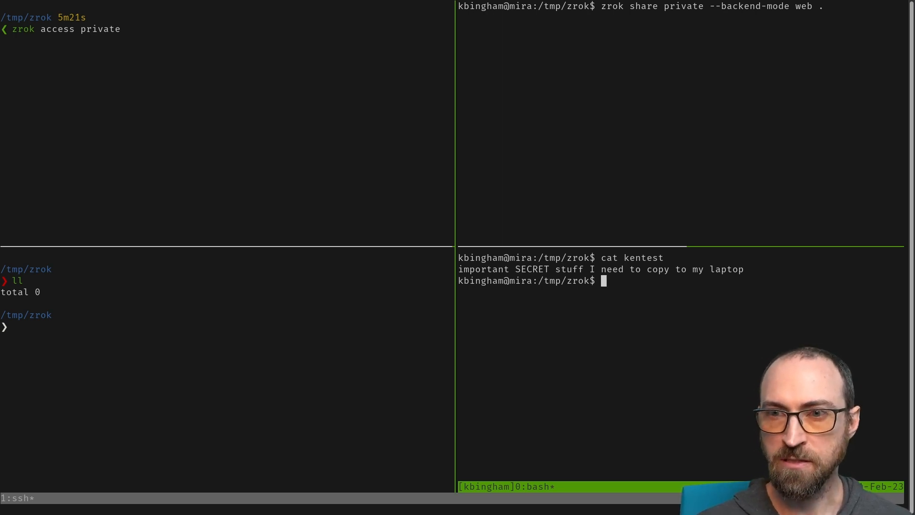
Step: Print the contents of the kentest file in the remote /tmp/zrok folder
text(cat kentest)
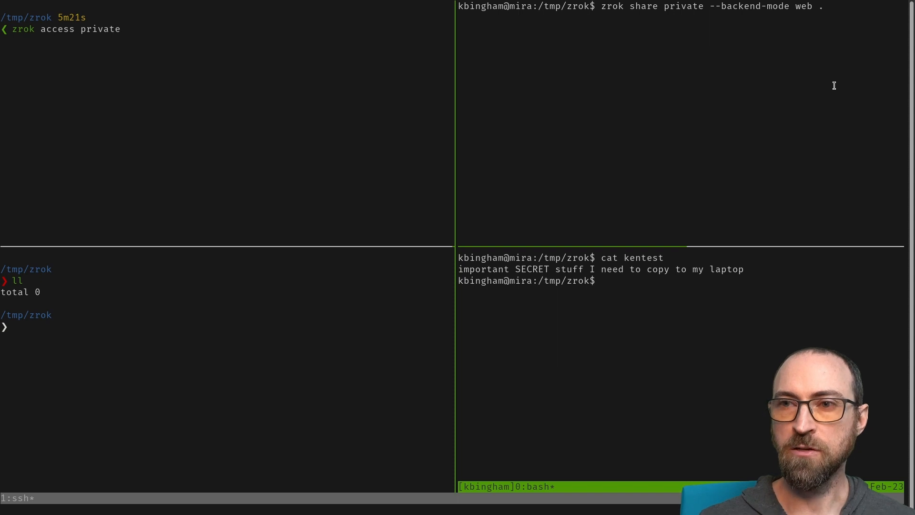
mouse_move(619, 57)
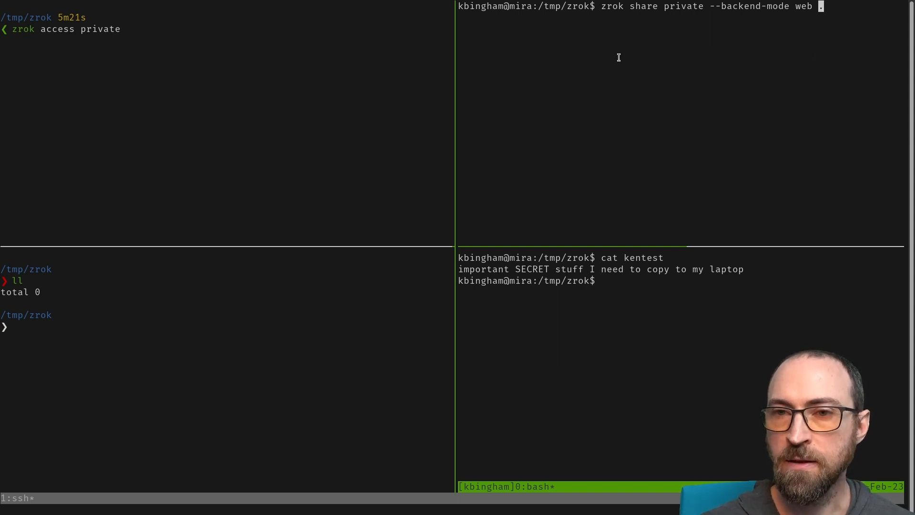
mouse_move(547, 12)
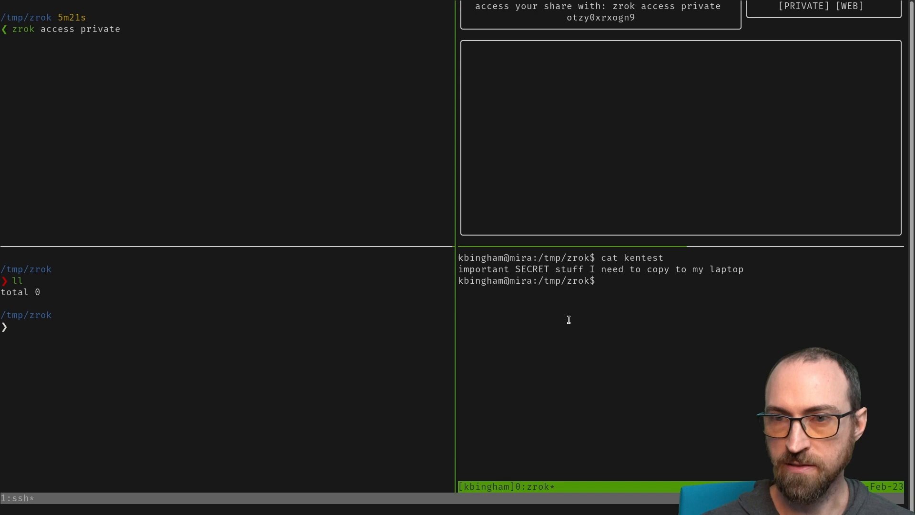
mouse_move(695, 168)
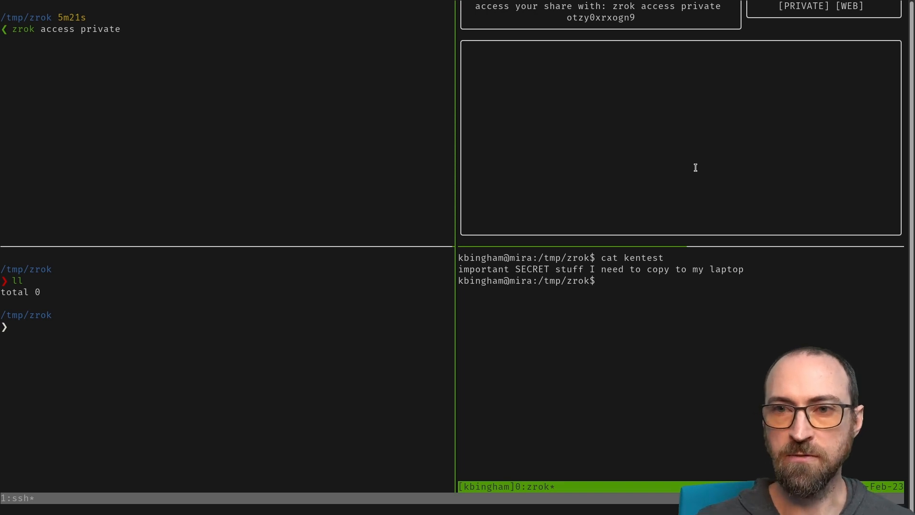
Step: Copy the running private web share's token for use in the access command
double_click(633, 5)
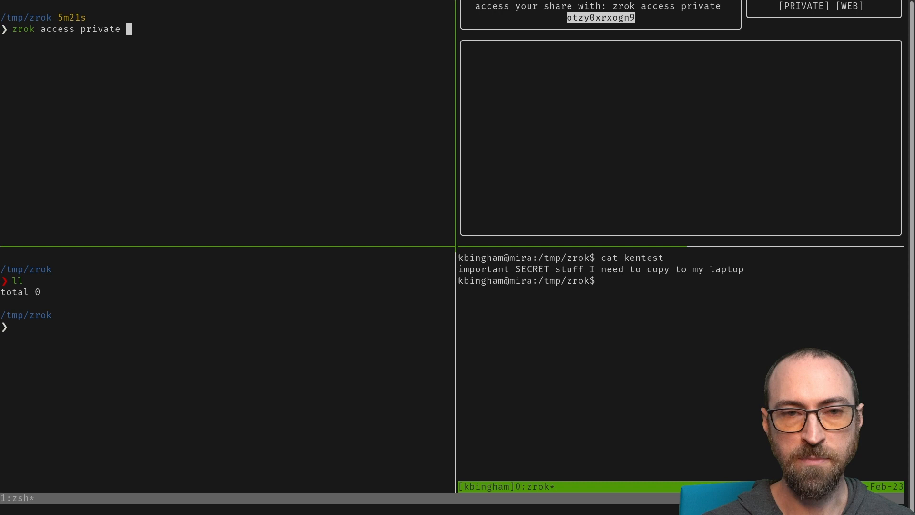
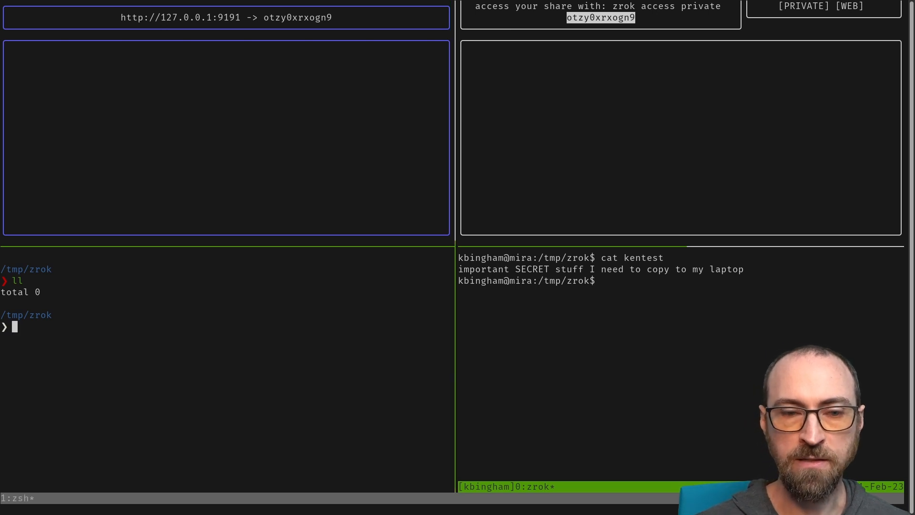
mouse_move(248, 51)
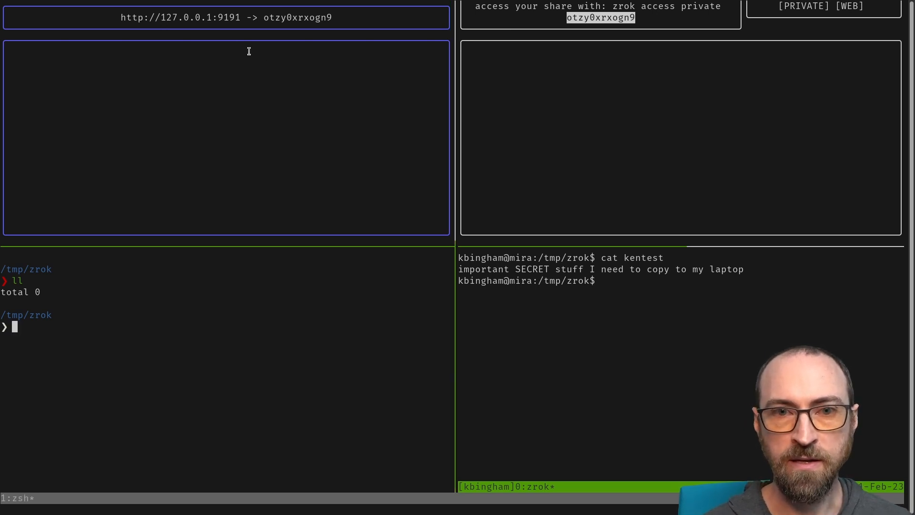
right_click(187, 20)
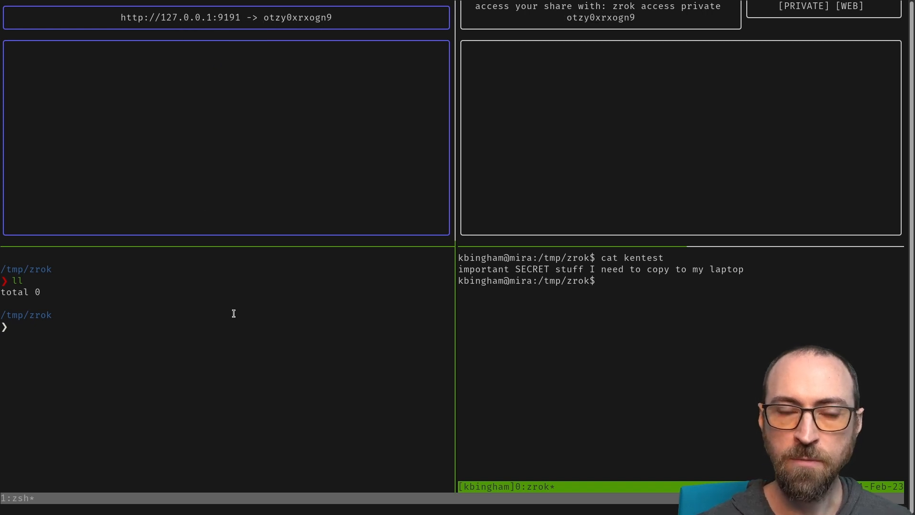
text(curl -q)
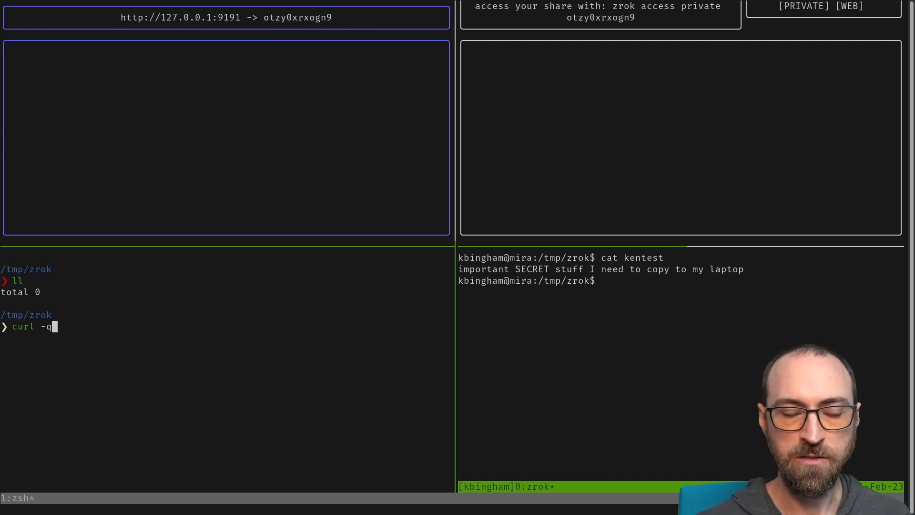
text(s http://127.0.0.1:9191)
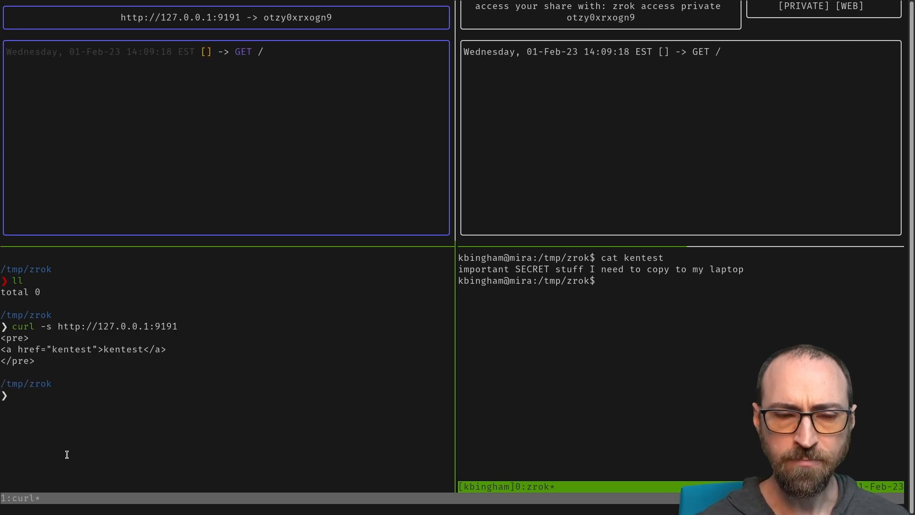
double_click(123, 349)
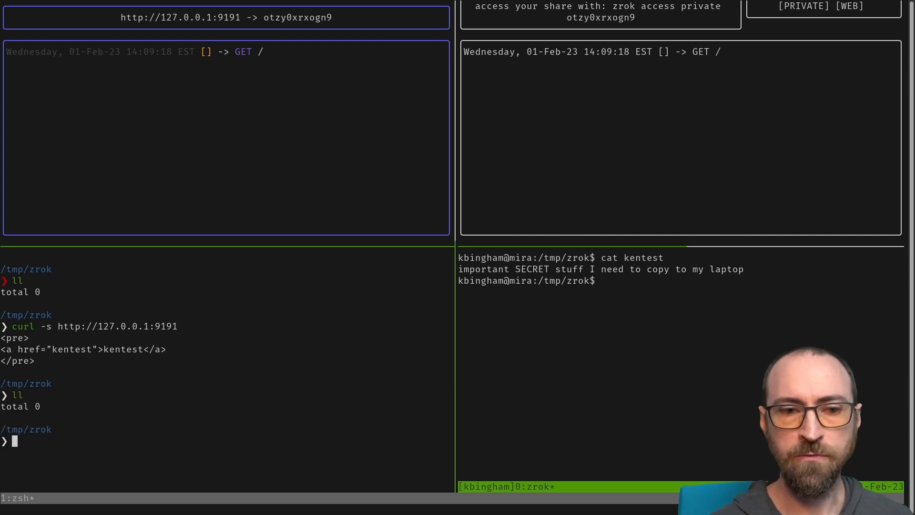
text(wget -q)
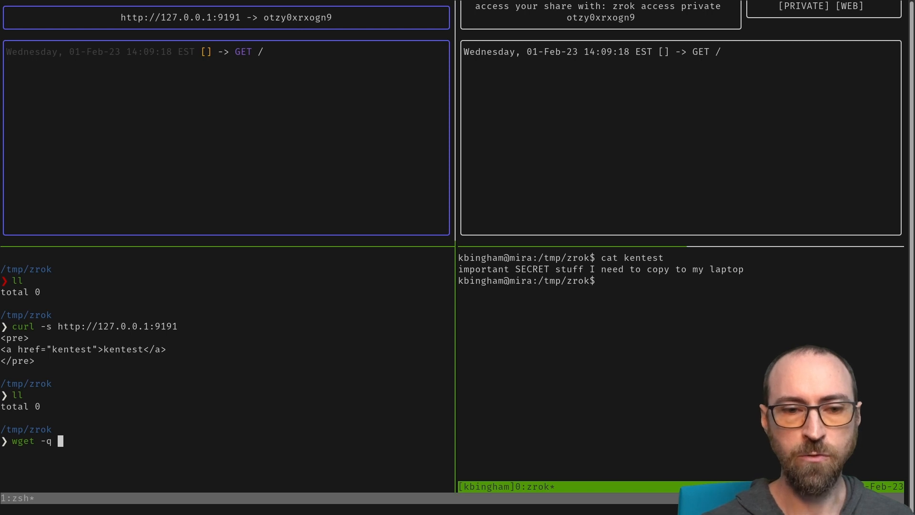
text(http://127.0.0.1:9191)
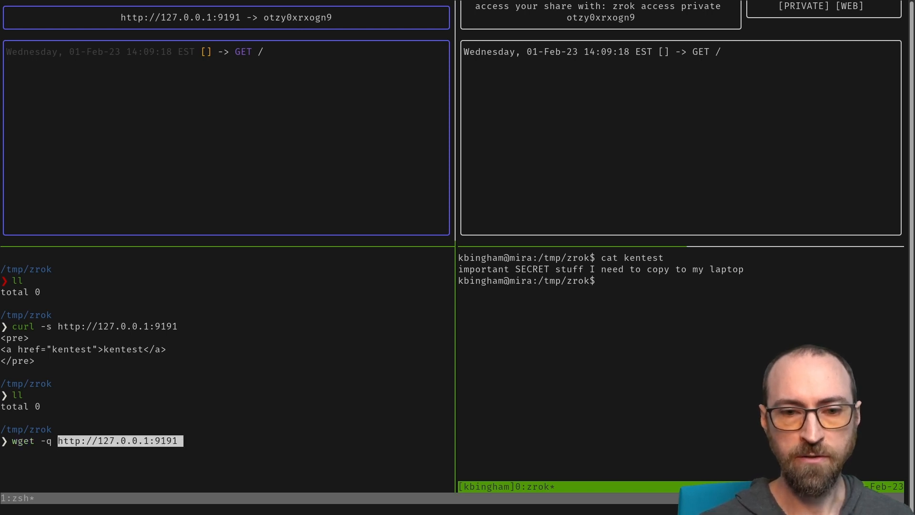
text(/kentest)
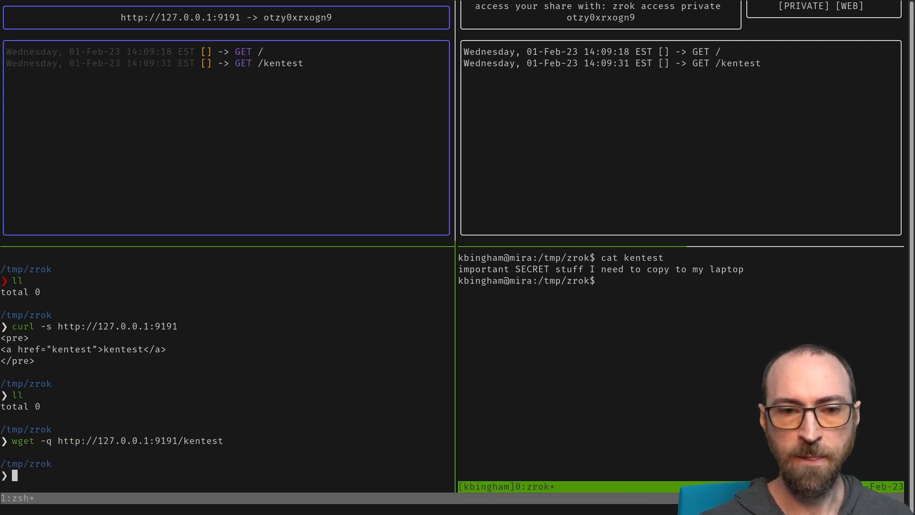
text(l)
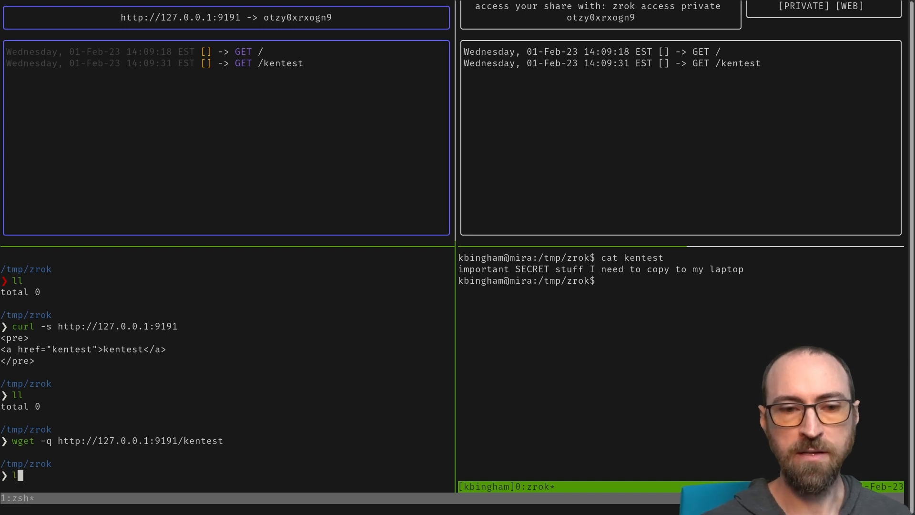
text(cat kentest)
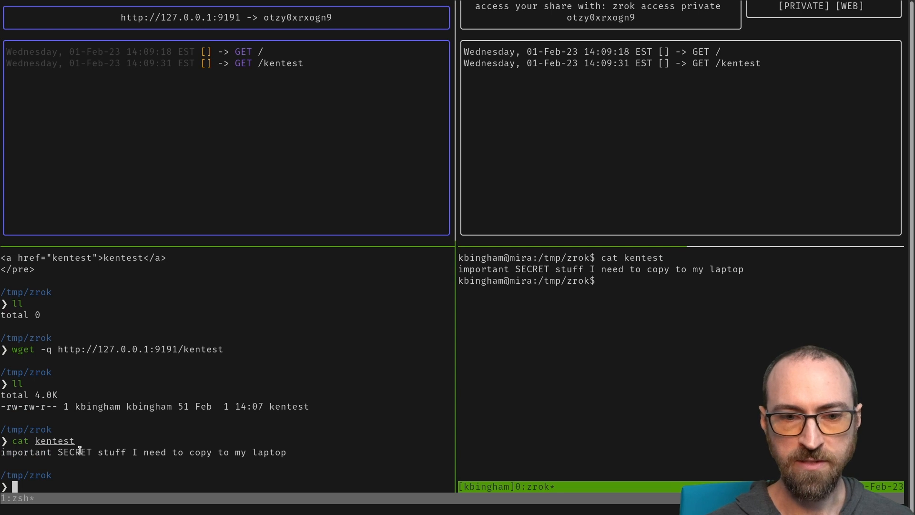
double_click(74, 451)
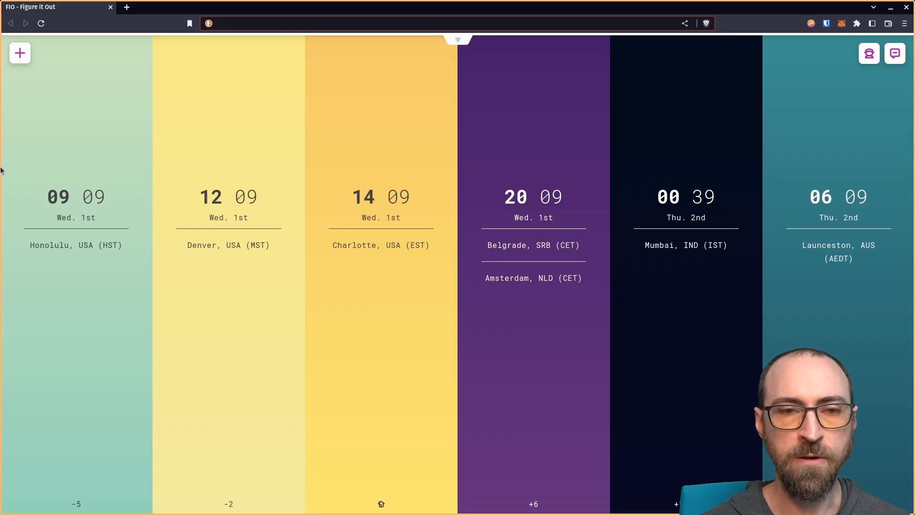
click(408, 23)
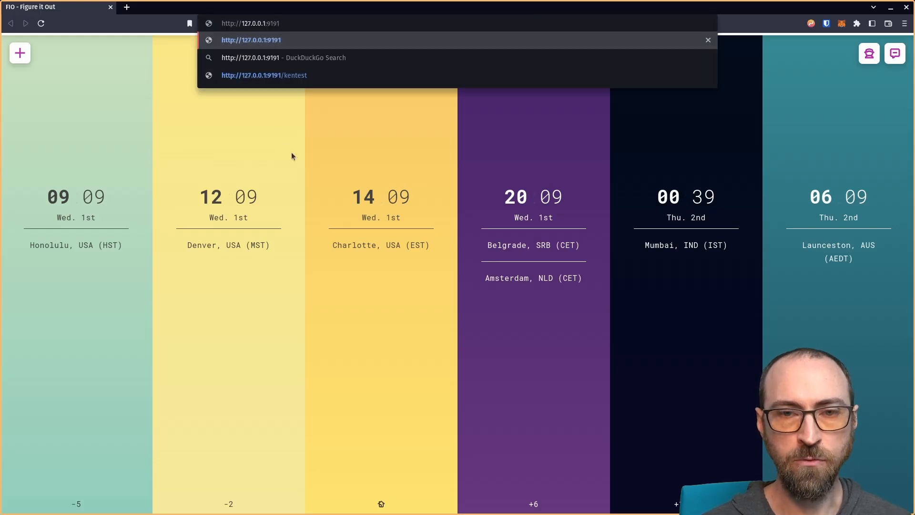
click(264, 74)
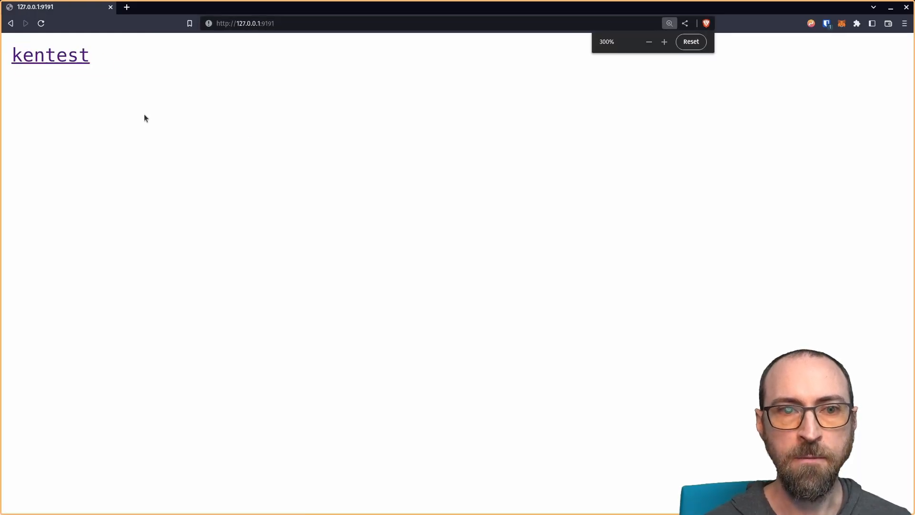
click(691, 41)
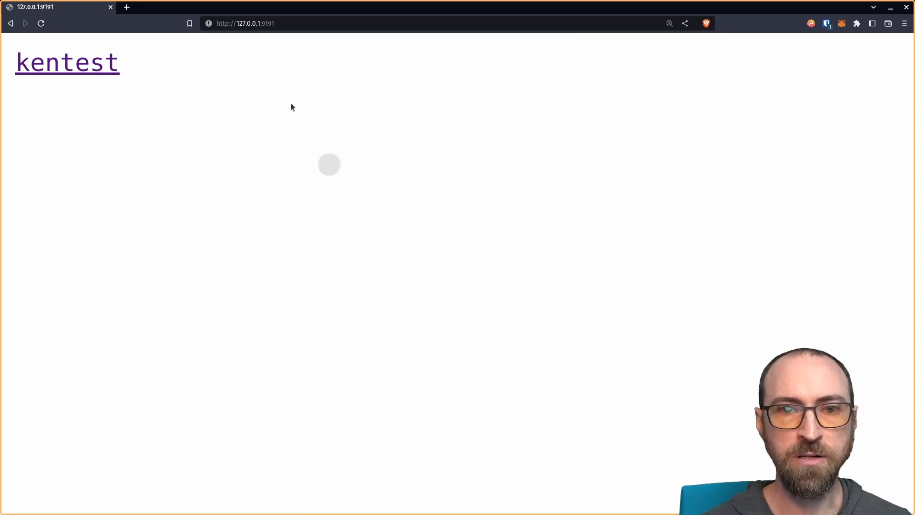
mouse_move(253, 99)
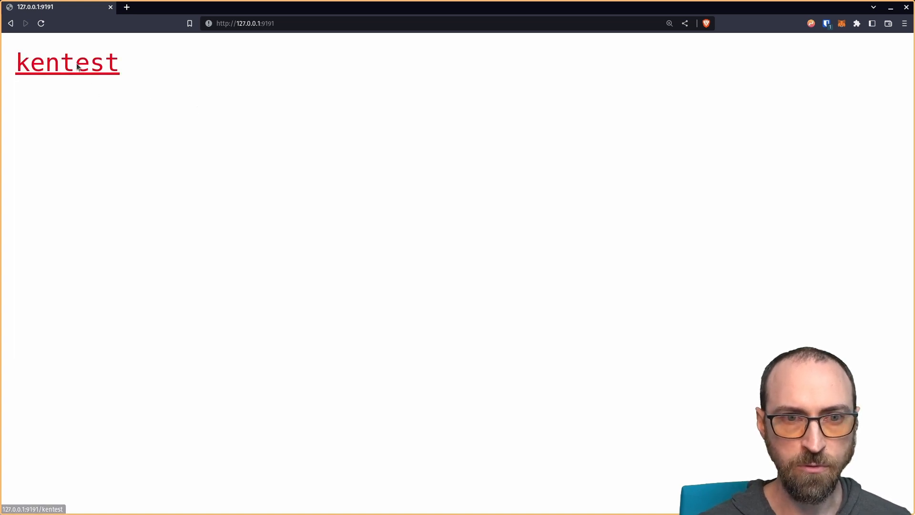
click(67, 63)
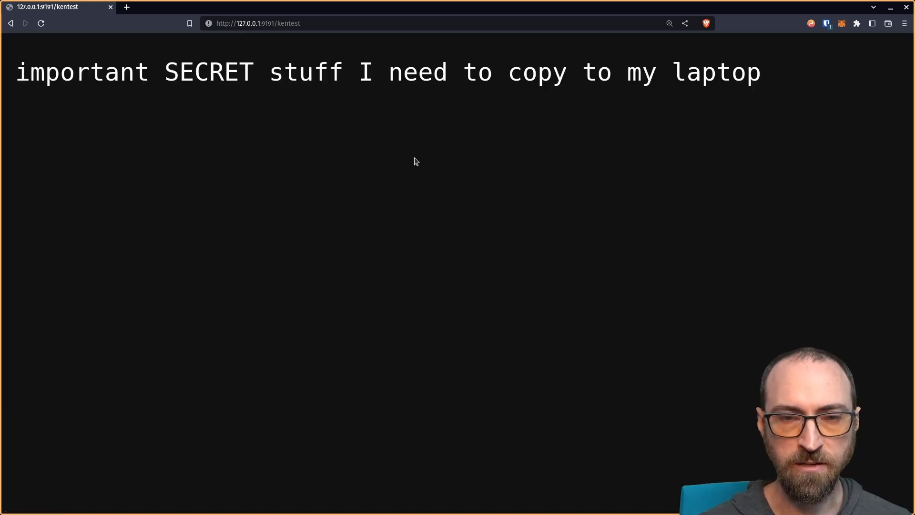